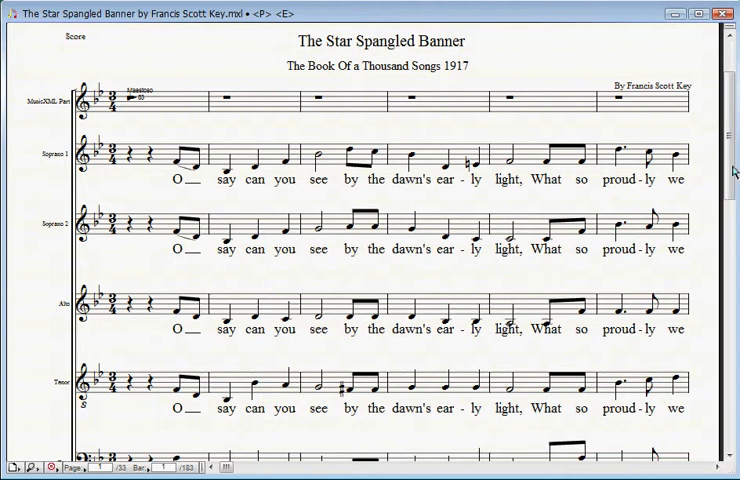
Step: Start playback of the choral score and let it run to 'In full glory reflected now shines in the stream'
{"action": "scroll", "scroll_direction": "down", "scroll_amount": 3}
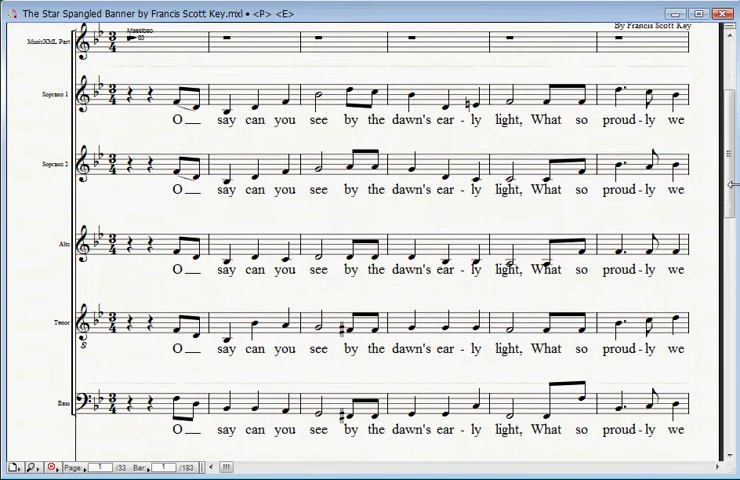
{"action": "left_click", "coordinate": [40, 6]}
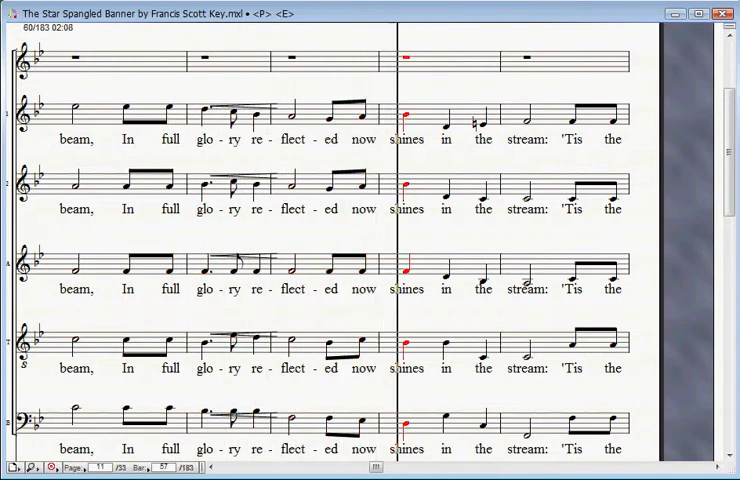
Step: Advance the view to follow playback through 'the gloom of the grave' to 'And the star-spangled banner in'
{"action": "key", "text": "Right"}
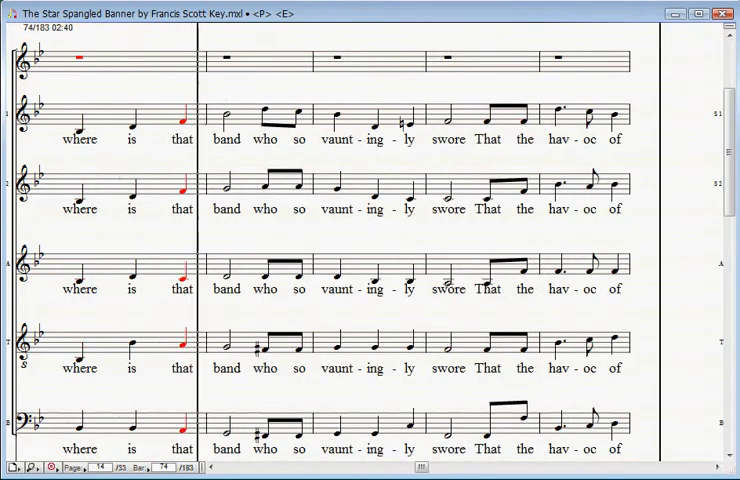
{"action": "key", "text": "Right"}
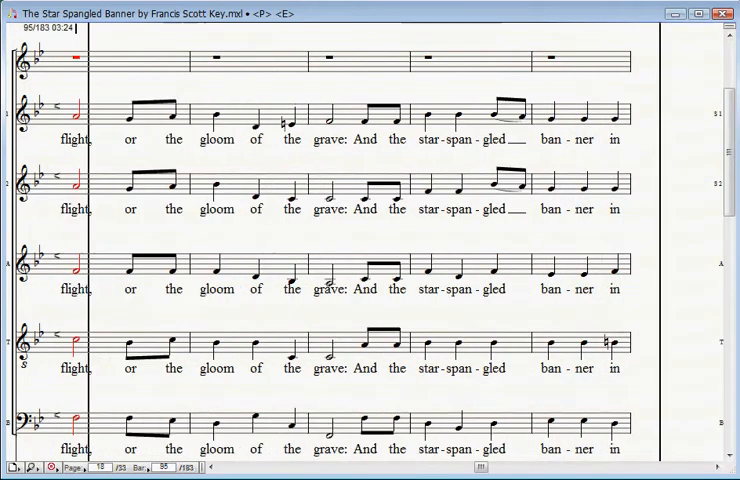
Step: Keep the view following playback until 'land of the free and the home of the brave! When our'
{"action": "key", "text": "Right"}
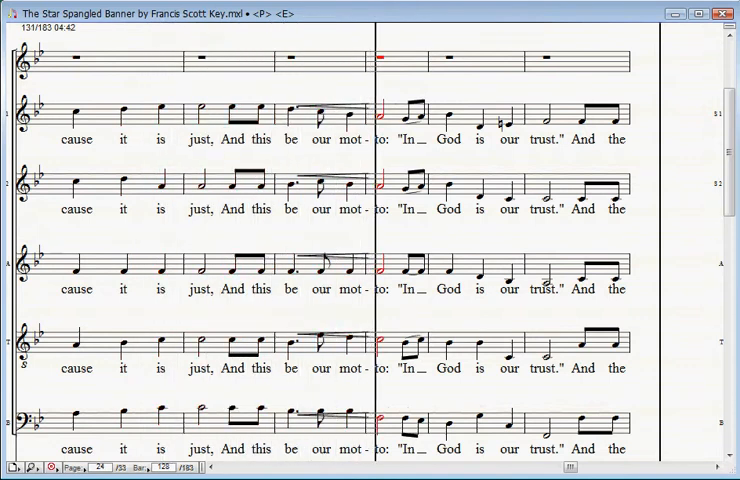
{"action": "key", "text": "Right"}
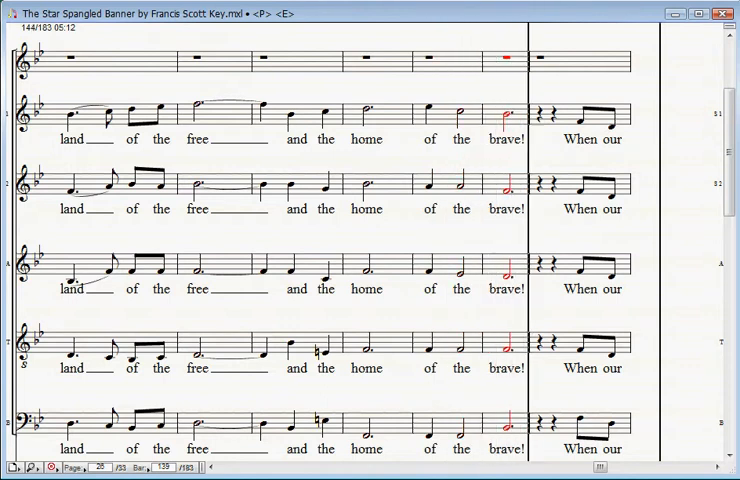
Step: Follow playback into the last verse at 'bright blazon forever unstained; And the star-spangled banner in'
{"action": "key", "text": "Right"}
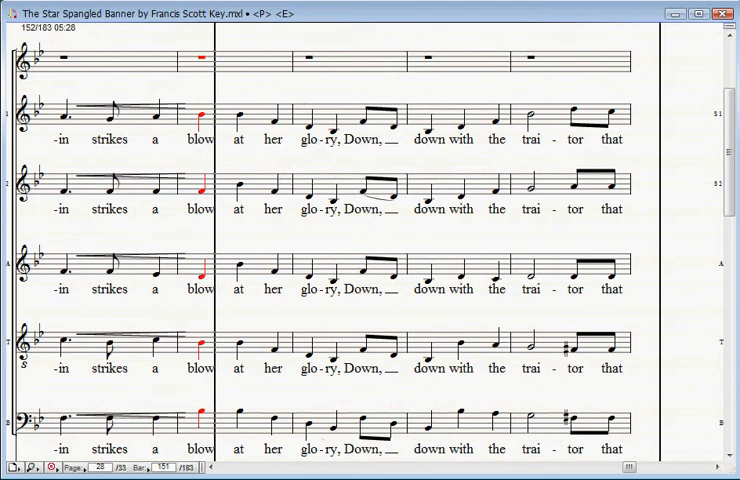
{"action": "key", "text": "space"}
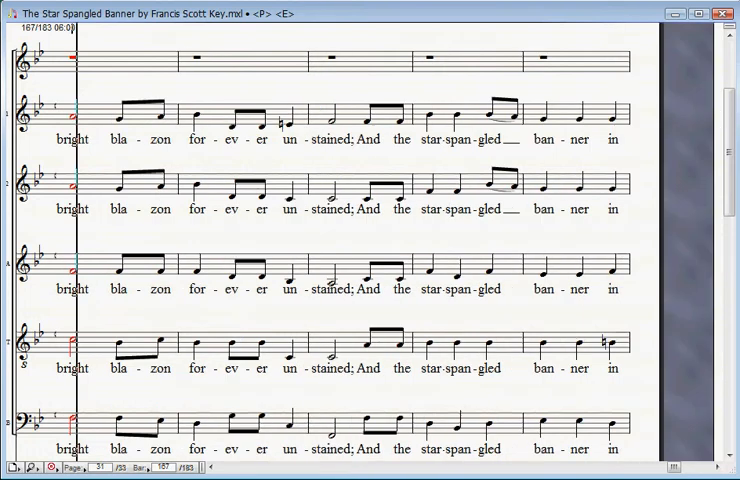
{"action": "key", "text": "Right"}
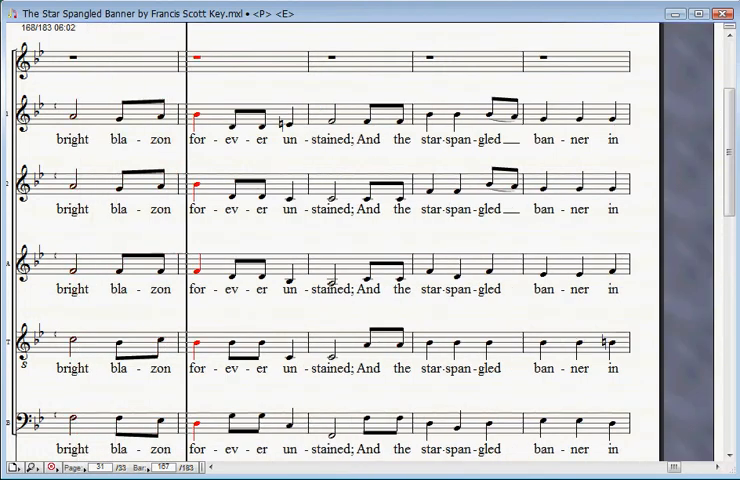